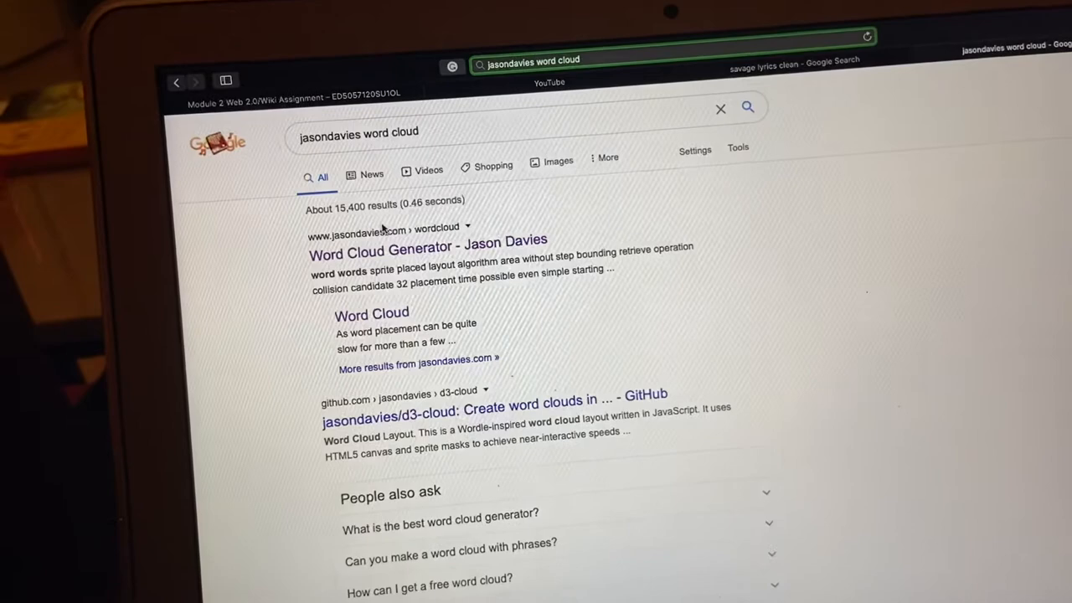
- Open the 'Word Cloud Generator - Jason Davies' result from Google Search
{"action": "left_click", "coordinate": [427, 248]}
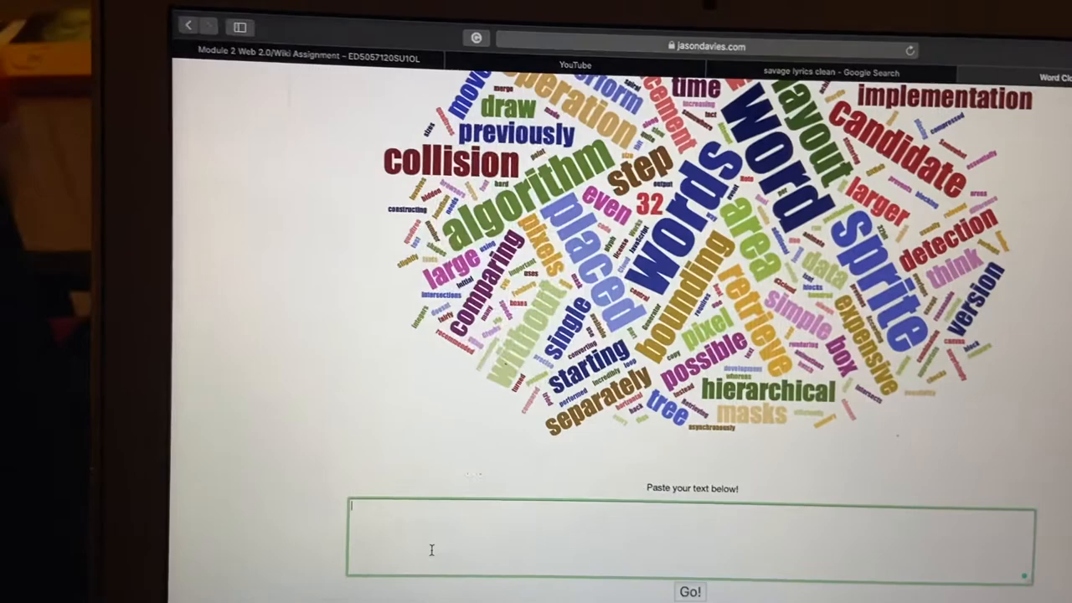
- Enter 'cat dog' in the 'Paste your text below!' box
{"action": "type", "text": "cat dog"}
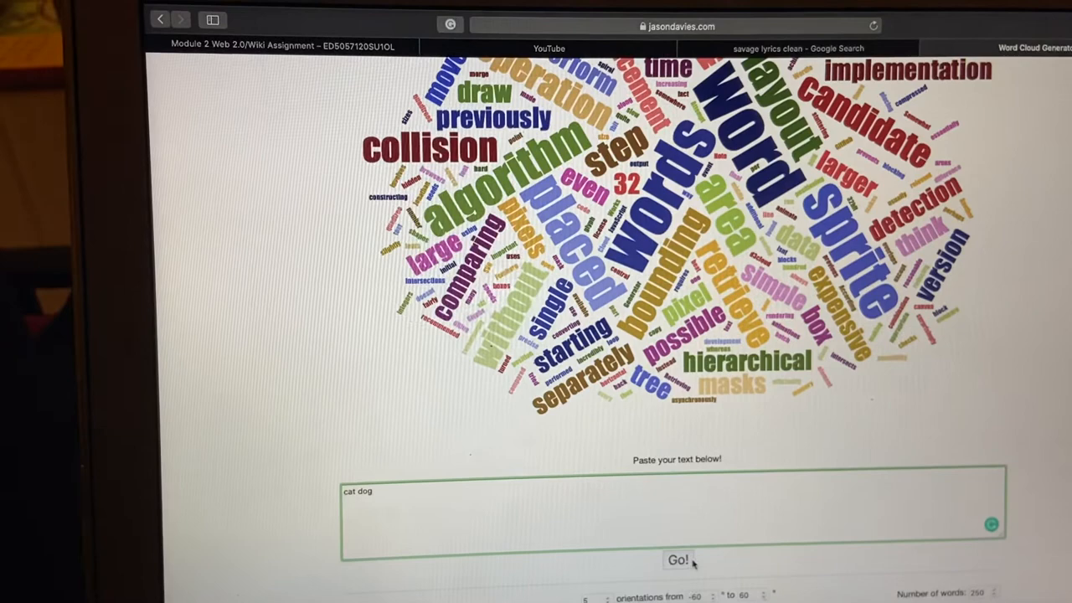
- Generate the word cloud from the song lyrics and bring the Spiral, Scale and Font options into view
{"action": "left_click", "coordinate": [678, 559]}
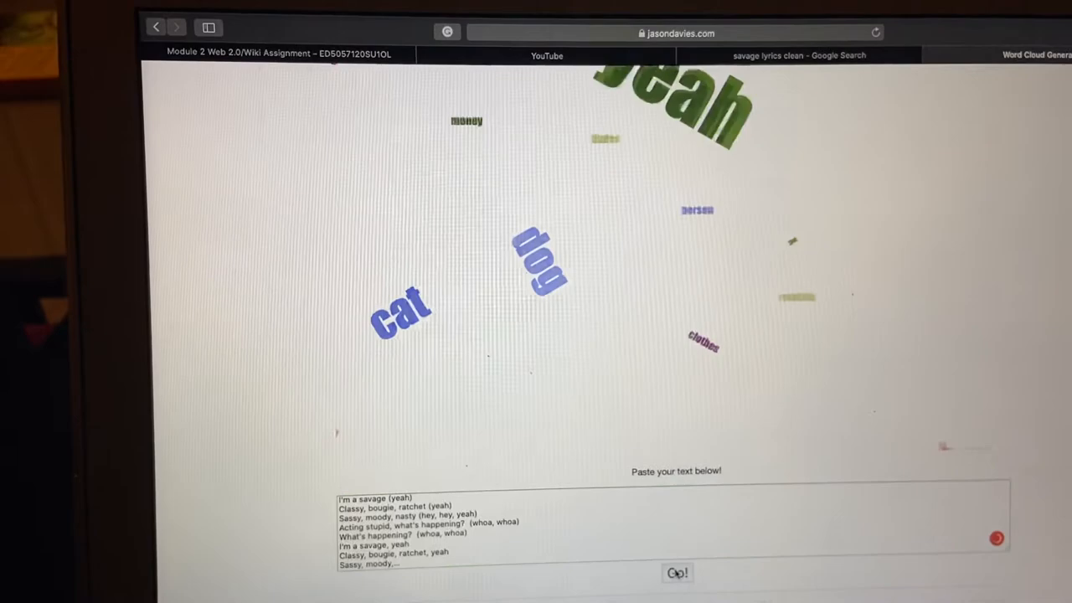
{"action": "scroll", "scroll_direction": "down", "scroll_amount": 3}
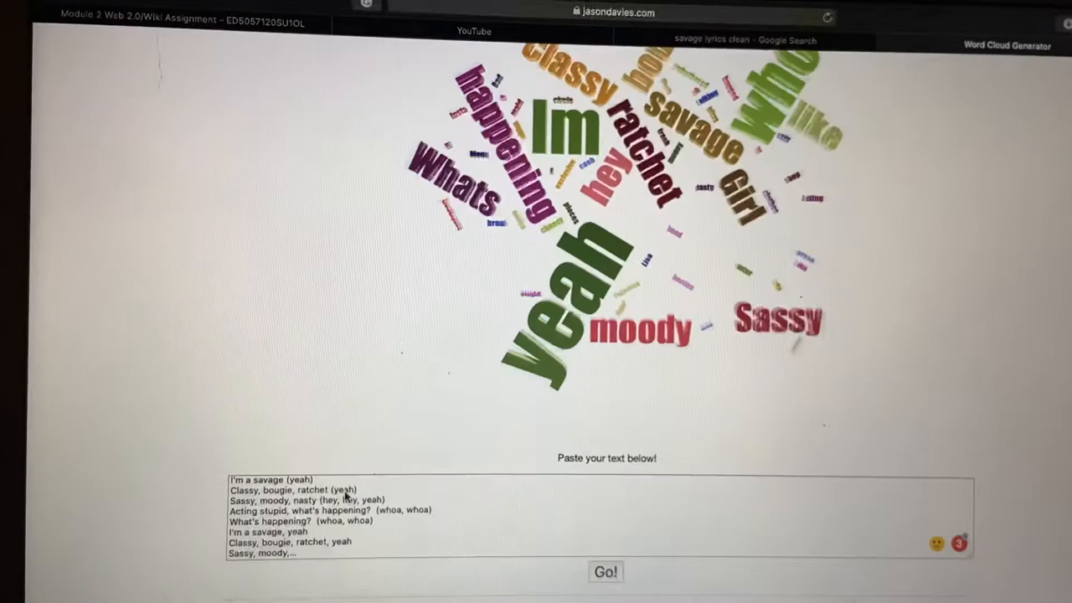
{"action": "scroll", "scroll_direction": "down", "scroll_amount": 3}
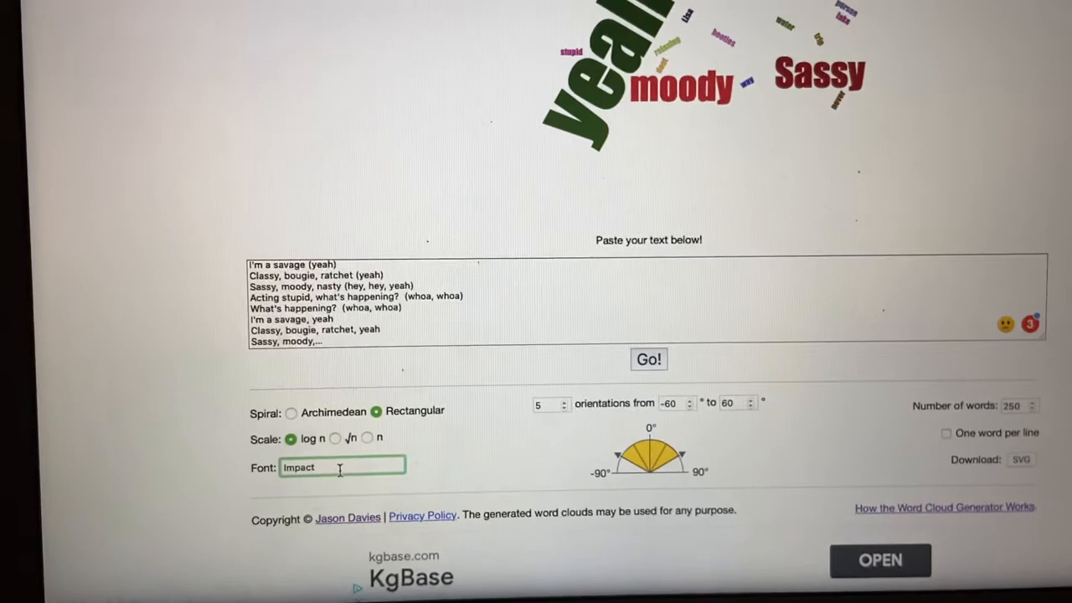